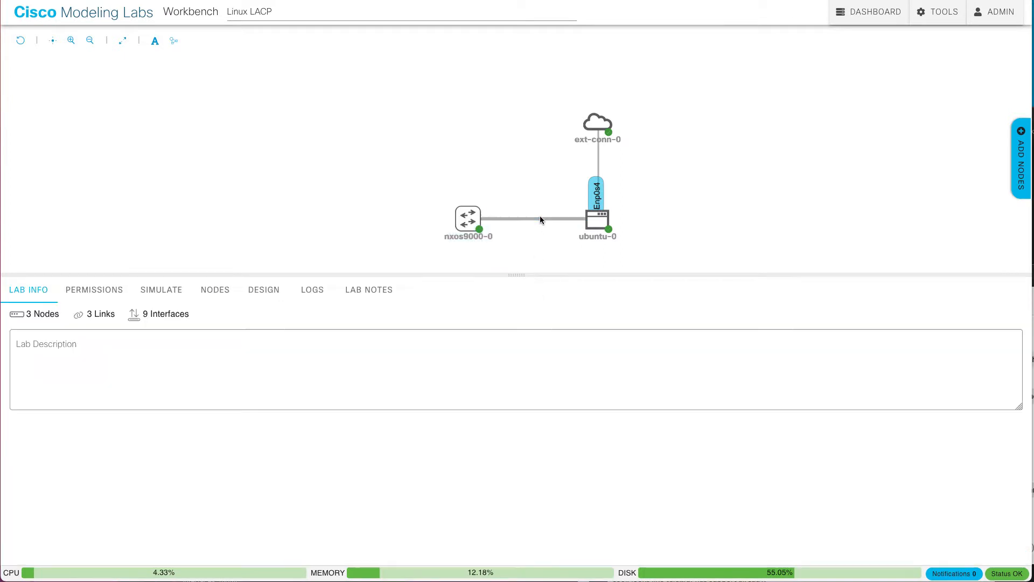
Inspect the switch–server link members and check Nexus port-channel summary and e1/1–e1/2 config
{"action": "left_click", "coordinate": [534, 218]}
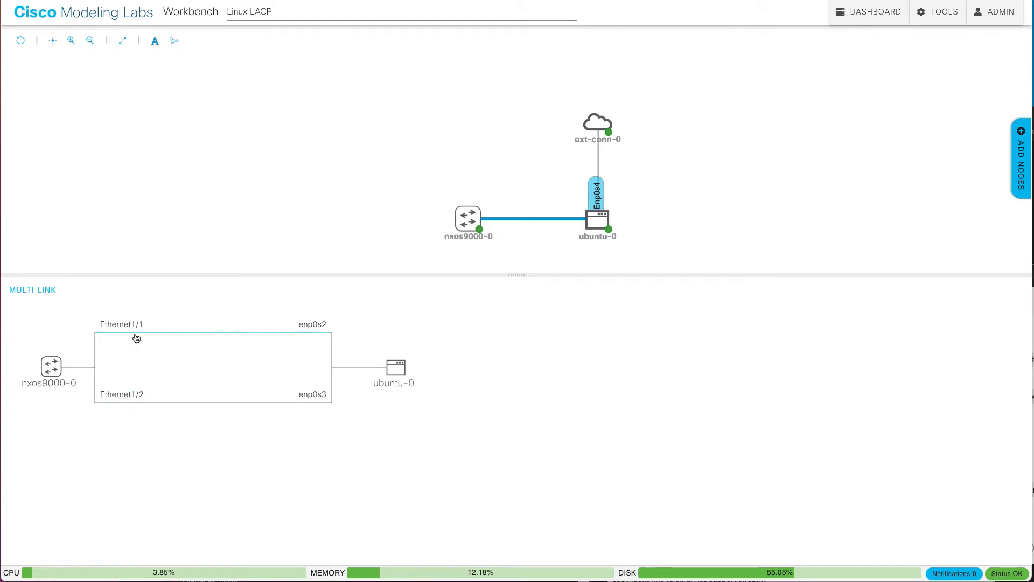
{"action": "mouse_move", "coordinate": [146, 336]}
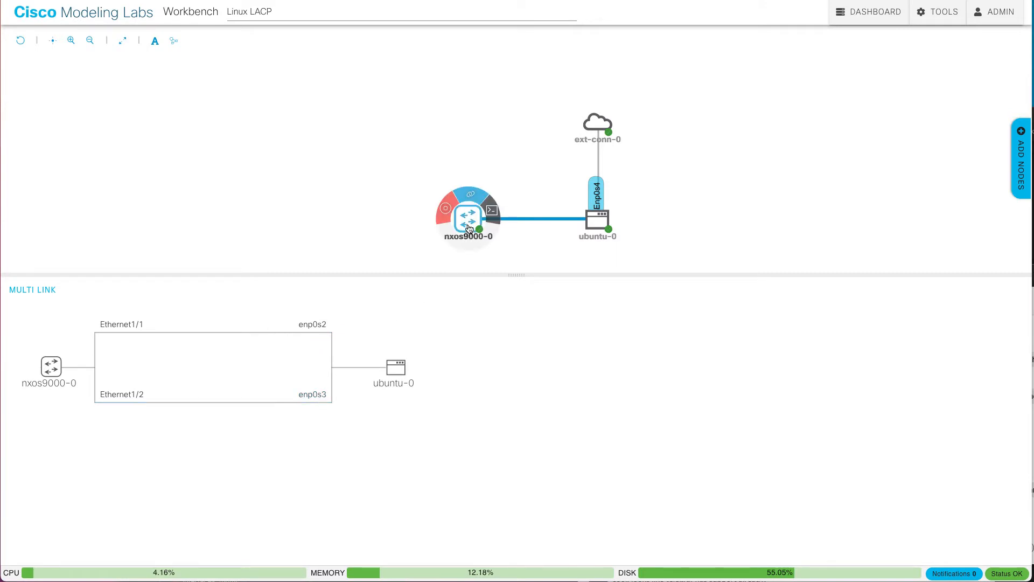
{"action": "left_click", "coordinate": [490, 211]}
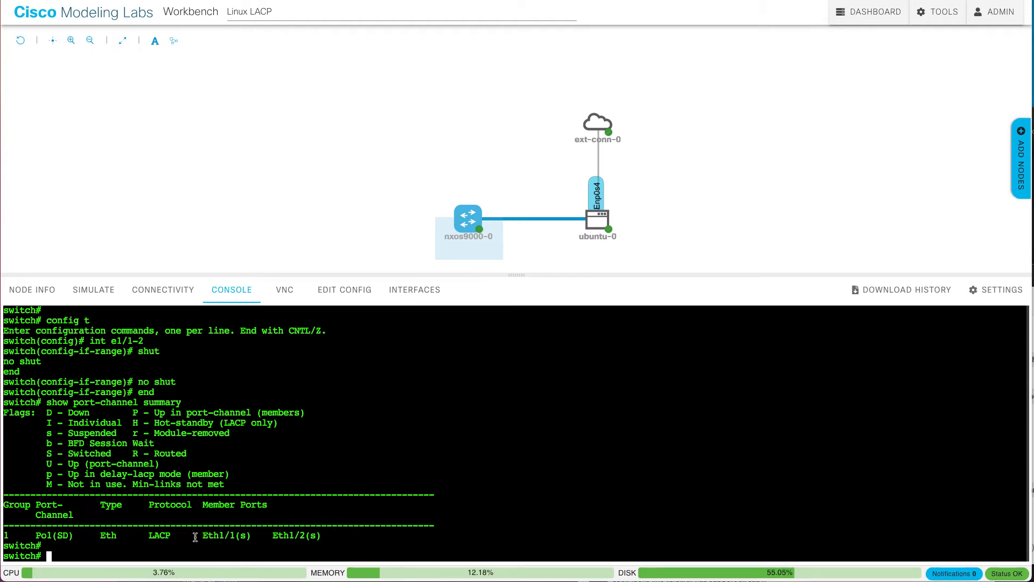
{"action": "type", "text": "show run int e1/1"}
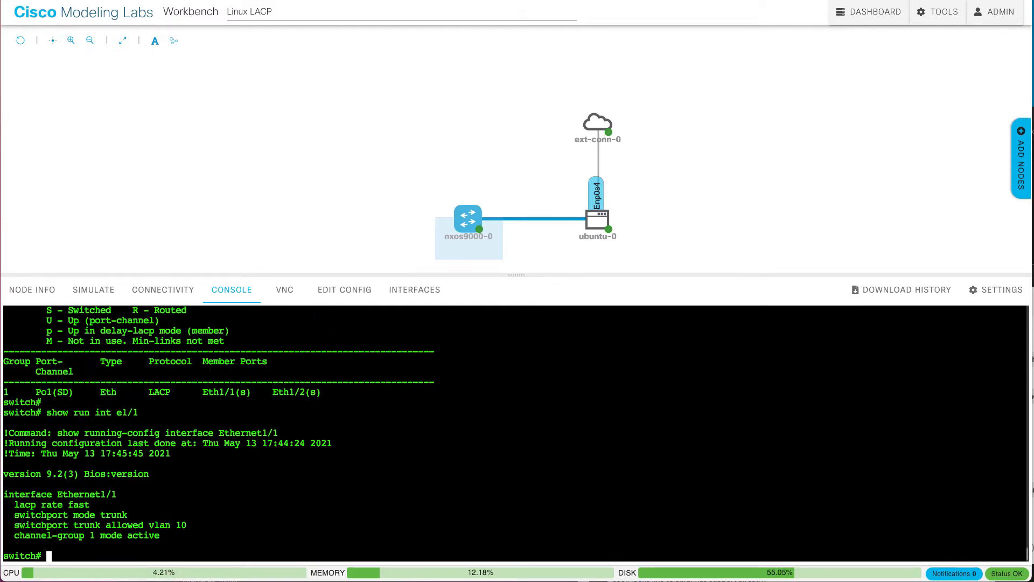
{"action": "type", "text": "show run int e1/2"}
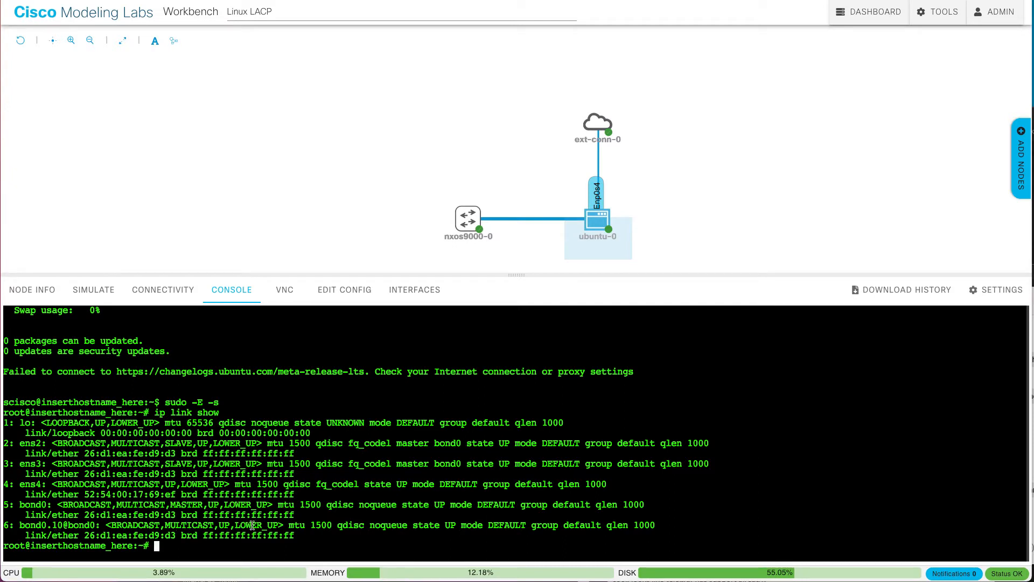
Review the bond0 802.3ad netplan config and ethtool output for ens2 and ens3
{"action": "type", "text": "cat /etc/"}
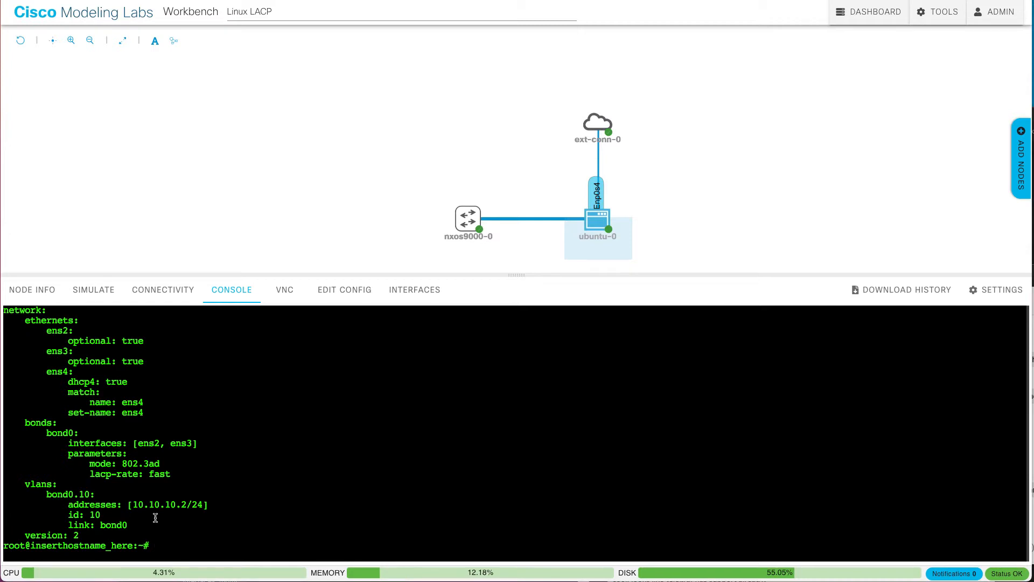
{"action": "type", "text": "ethtool ens3"}
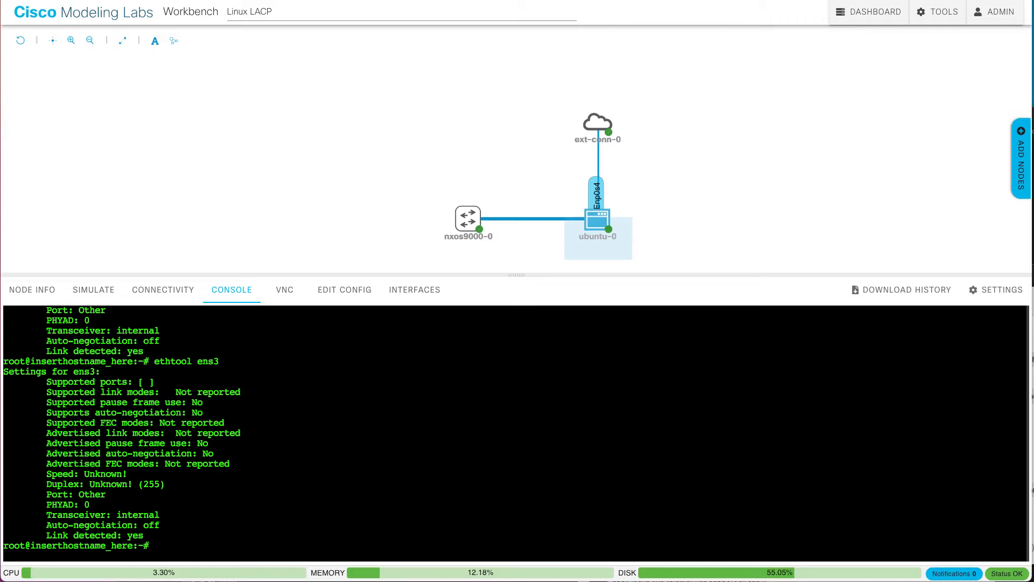
On the Nexus console, view, clear and recheck LACP counters for Ethernet1/1 and 1/2
{"action": "left_click", "coordinate": [468, 217]}
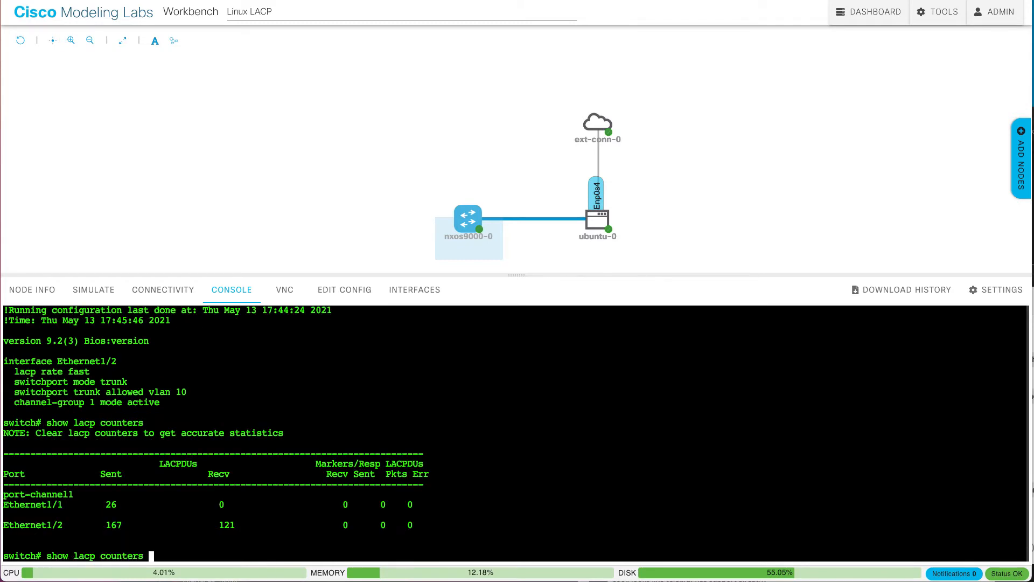
{"action": "type", "text": "cl"}
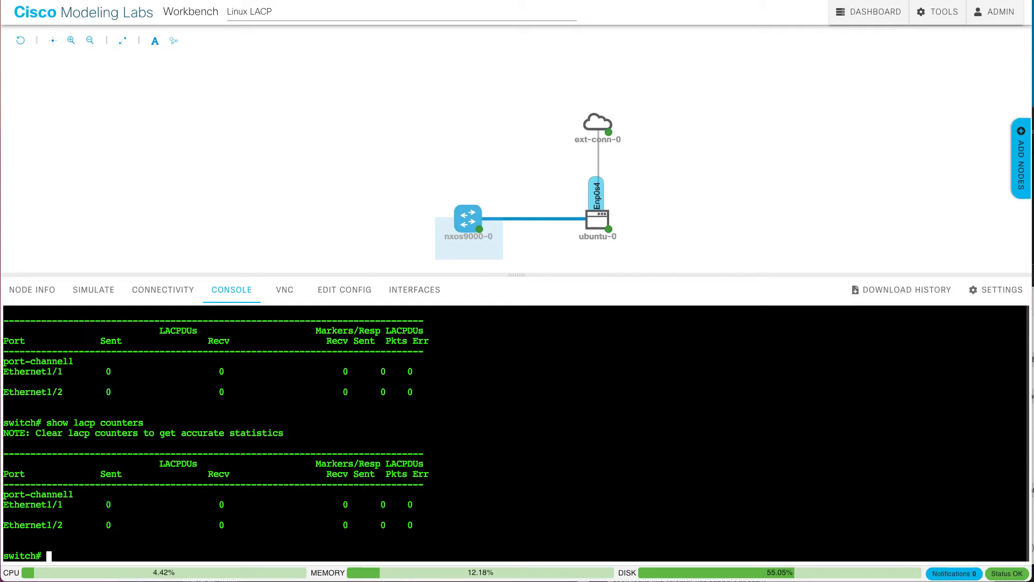
{"action": "type", "text": "show lacp counters"}
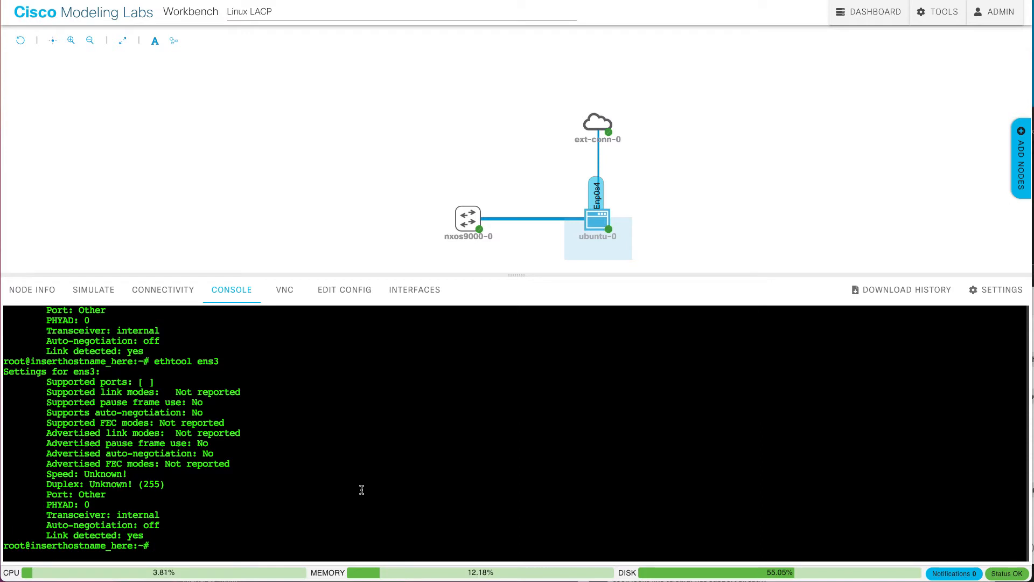
Set ens2 to 1000 Mb/s full duplex and confirm it with ethtool on Ubuntu
{"action": "type", "text": "ethtool -s ens2"}
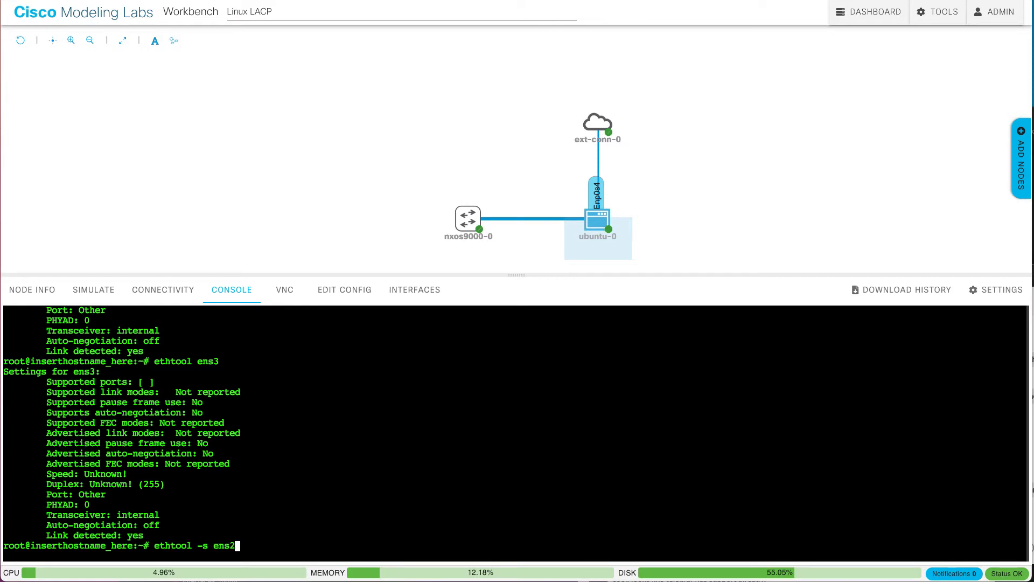
{"action": "type", "text": "speed 1000"}
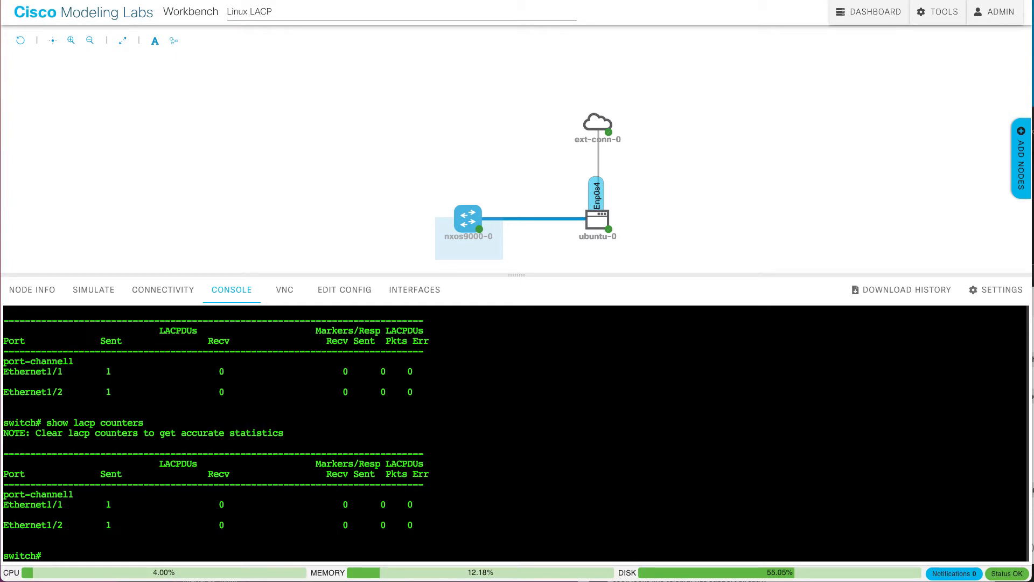
{"action": "left_click", "coordinate": [596, 215]}
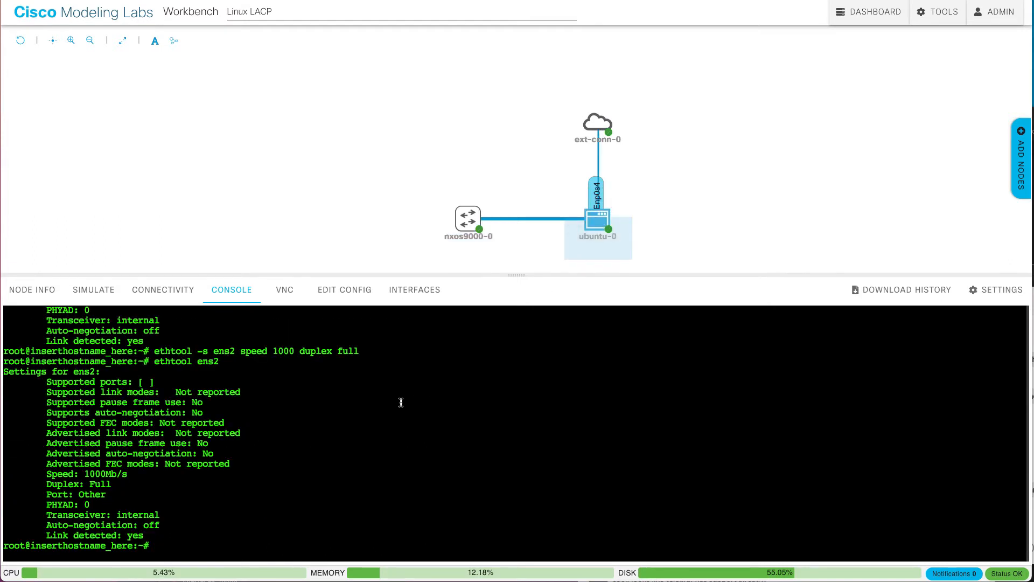
{"action": "type", "text": "cd /etc/"}
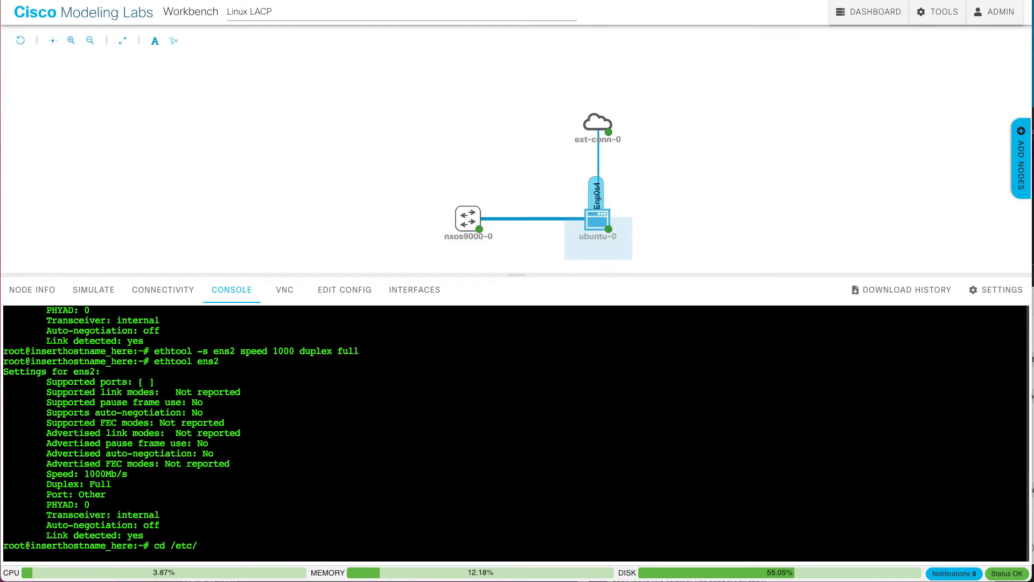
Move 50-ifup-hooks into networkd-dispatcher's routable.d, make it executable, and review it in vi
{"action": "type", "text": "networkd-dispatcher/"}
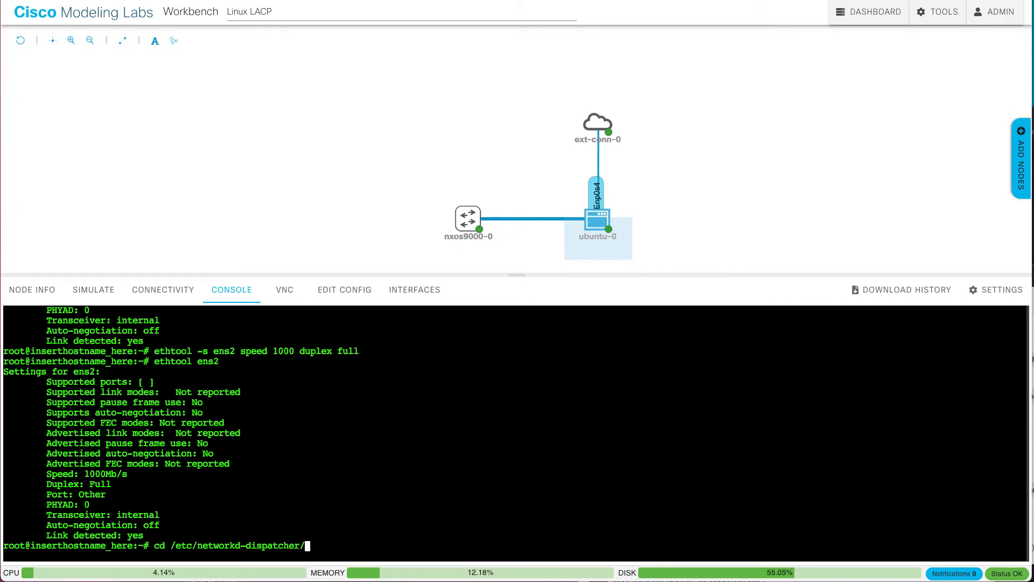
{"action": "type", "text": "routable.d/"}
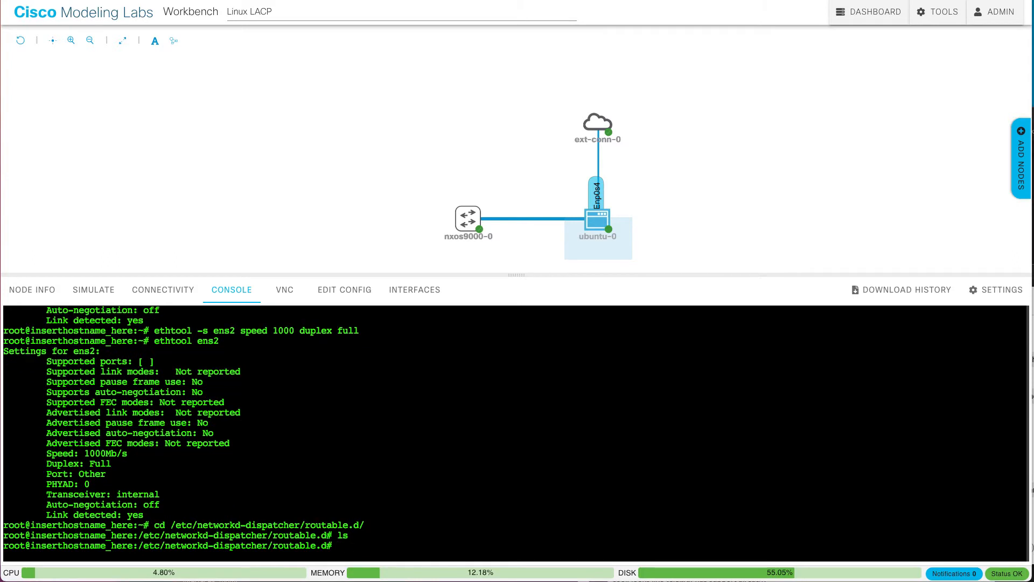
{"action": "type", "text": "m"}
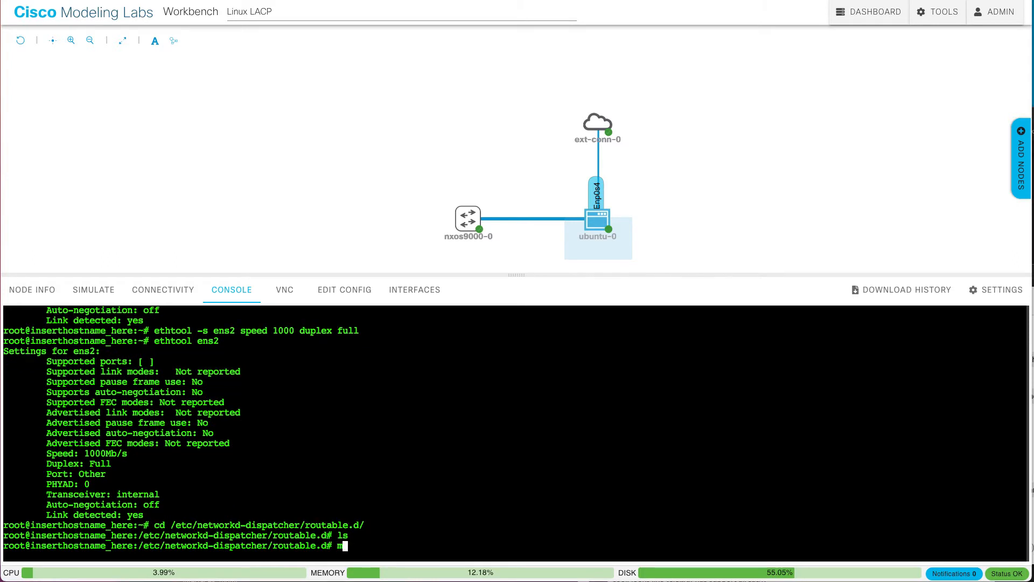
{"action": "type", "text": "v ../50-ifup-hooks"}
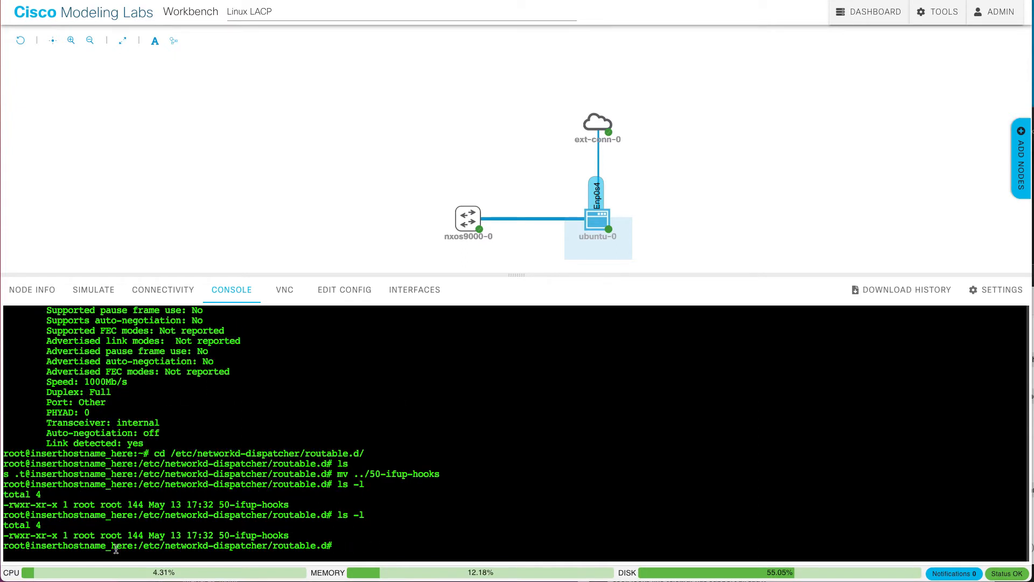
{"action": "type", "text": "chmod +x 50-ifup-ho"}
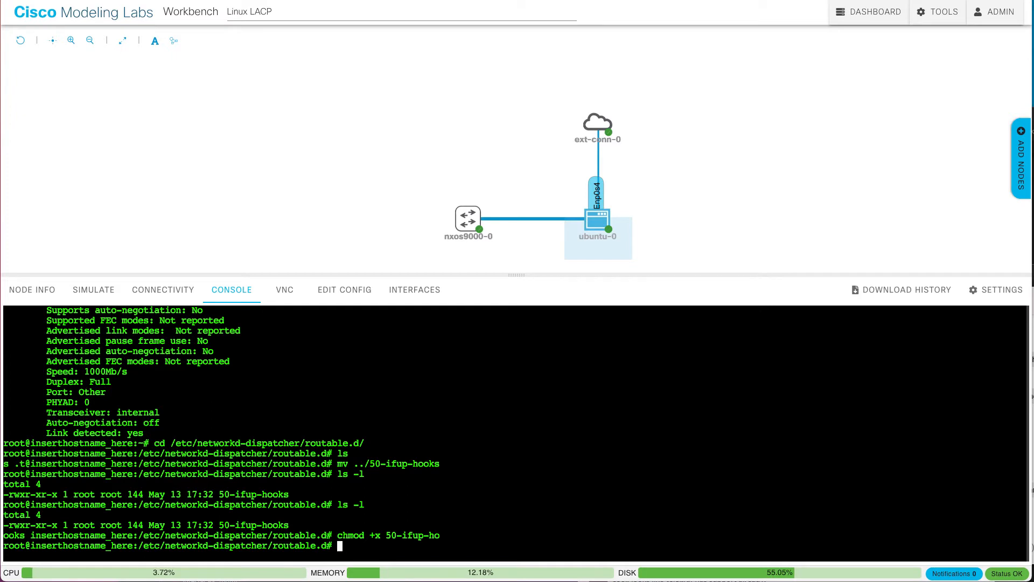
{"action": "type", "text": "vi 50-ifup-hooks"}
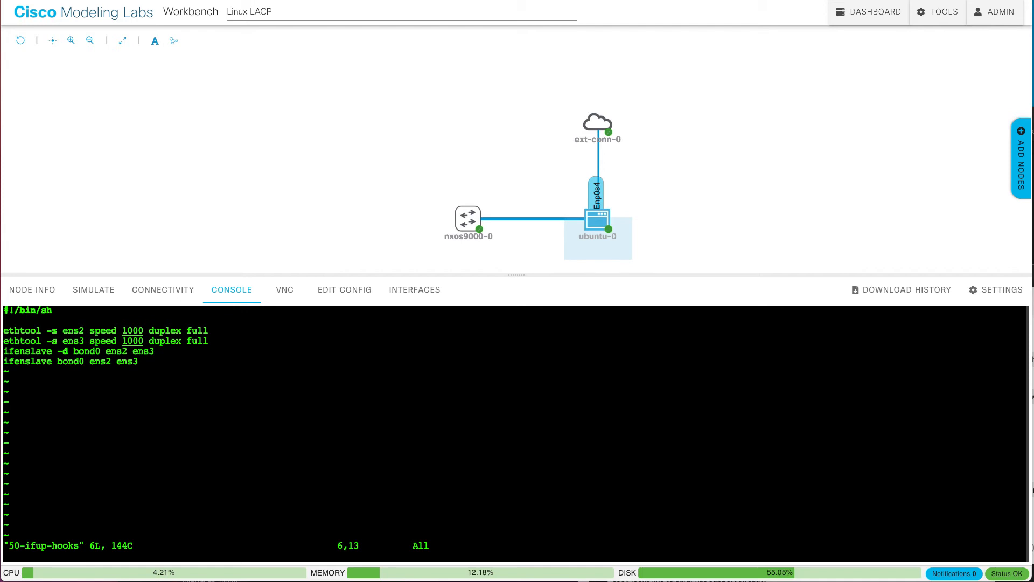
Quit vi, confirm ifenslave is already installed, and reboot the Ubuntu server
{"action": "type", "text": ":g"}
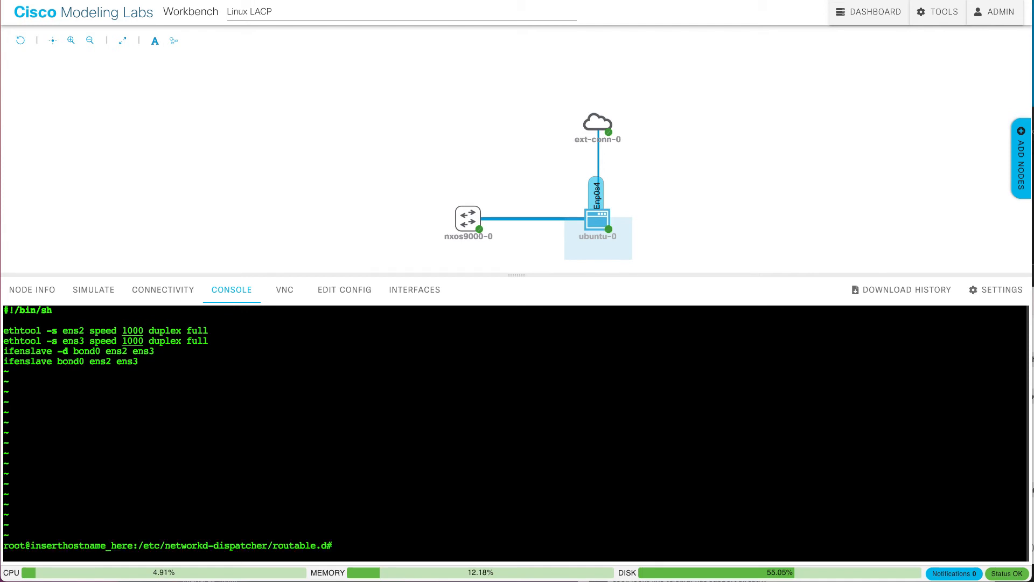
{"action": "type", "text": "apt-get"}
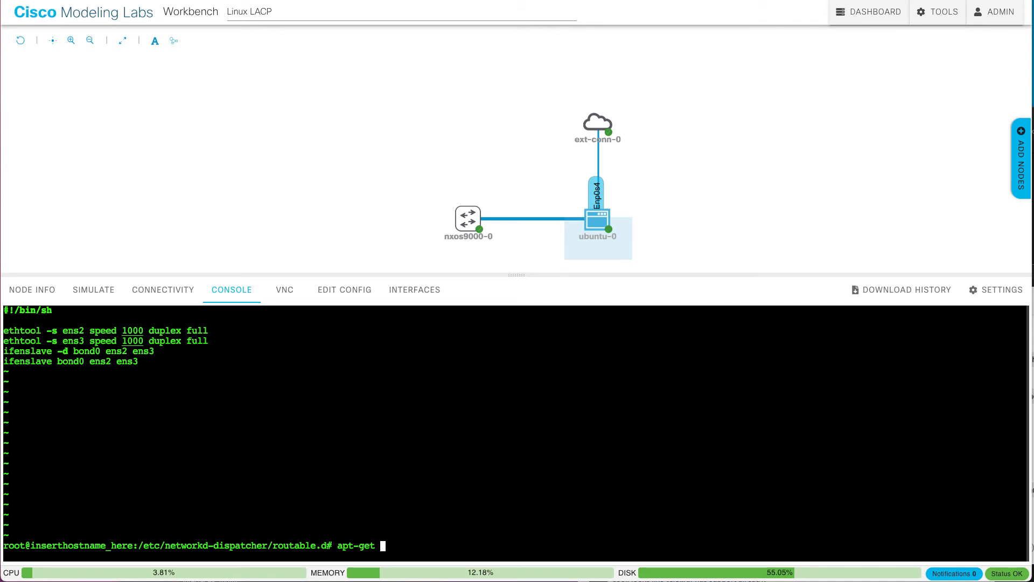
{"action": "type", "text": "install if"}
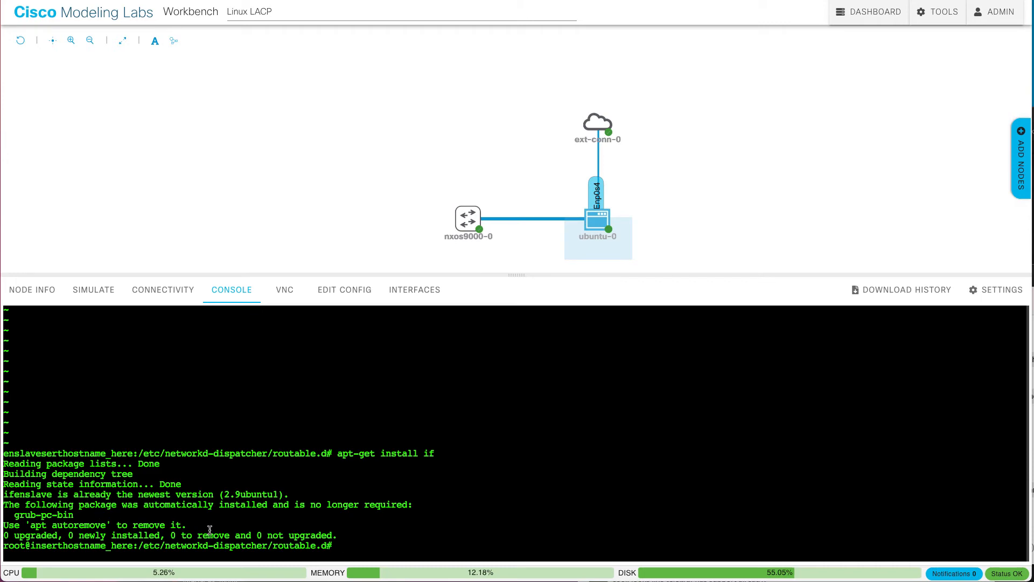
{"action": "type", "text": "reboot"}
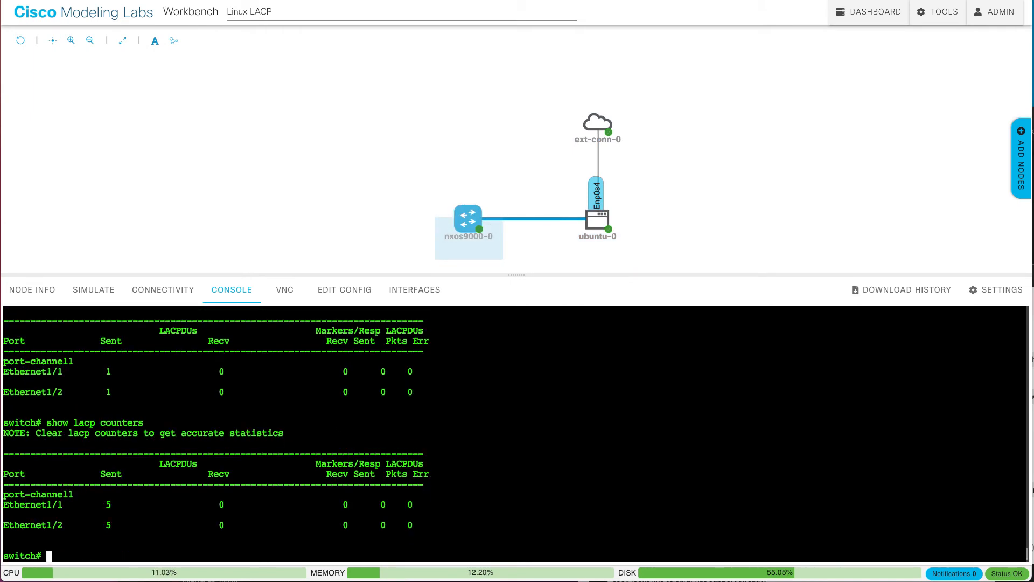
Confirm port-channel 1 is down with suspended members and Vlan10 has 10.10.10.1/24
{"action": "type", "text": "show port-channel summary"}
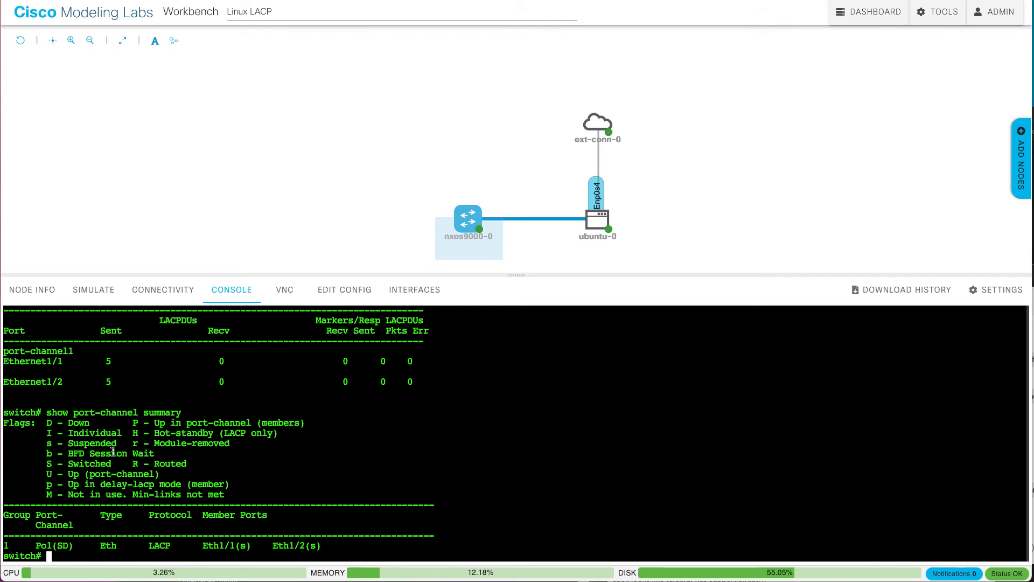
{"action": "mouse_move", "coordinate": [242, 484]}
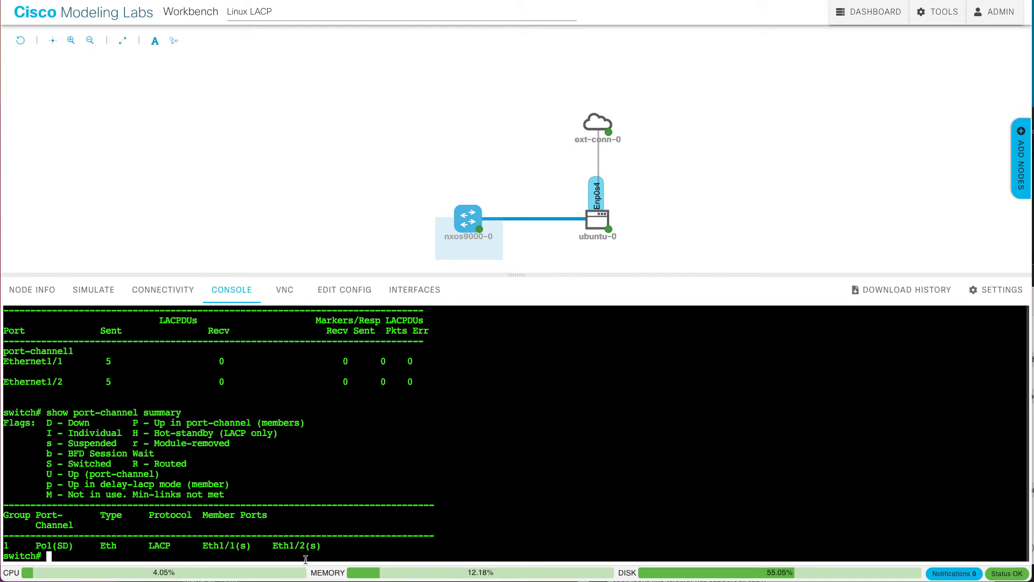
{"action": "type", "text": "show run int vlan10"}
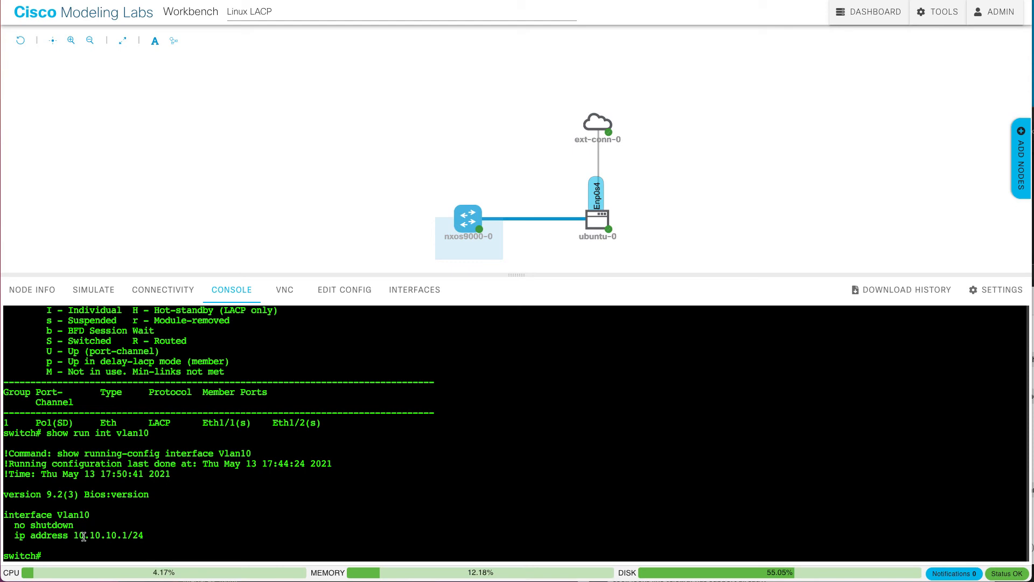
Log in to the rebooted Ubuntu server and confirm bond0.10 holds 10.10.10.2/24
{"action": "left_click", "coordinate": [596, 217]}
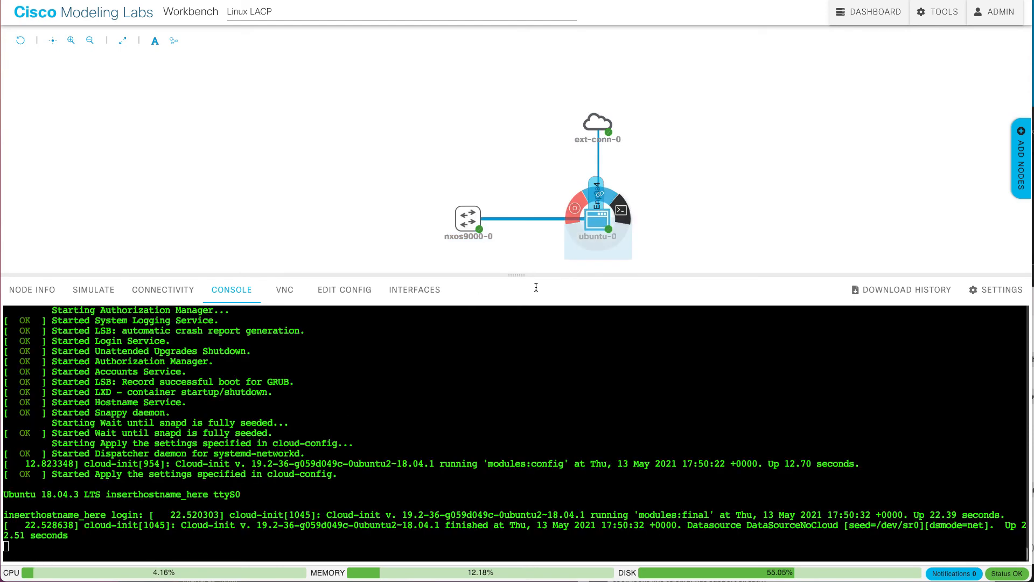
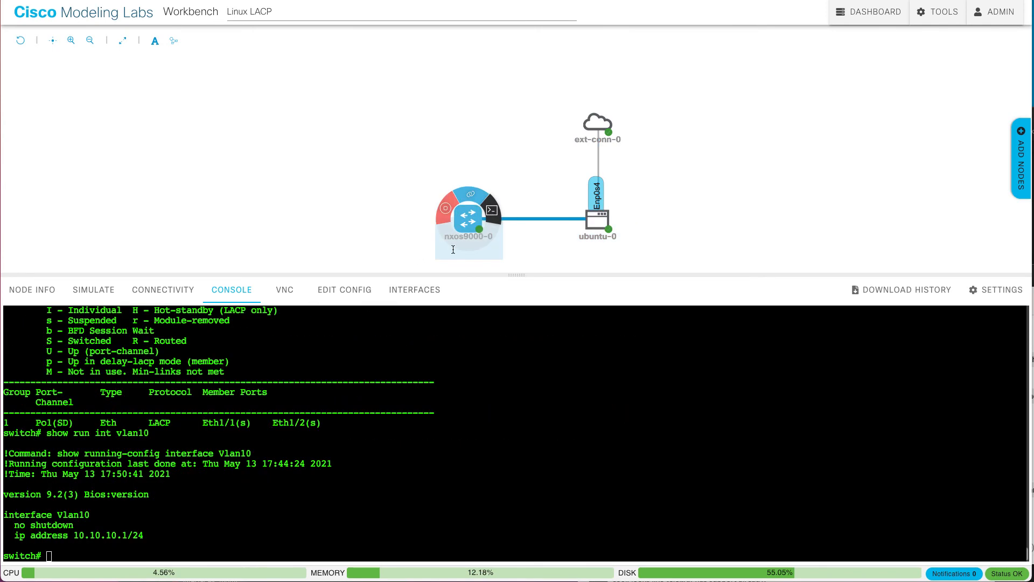
Verify port-channel 1 members are bundled (P) on the switch and ping 10.10.10.1
{"action": "type", "text": "show lacp counter"}
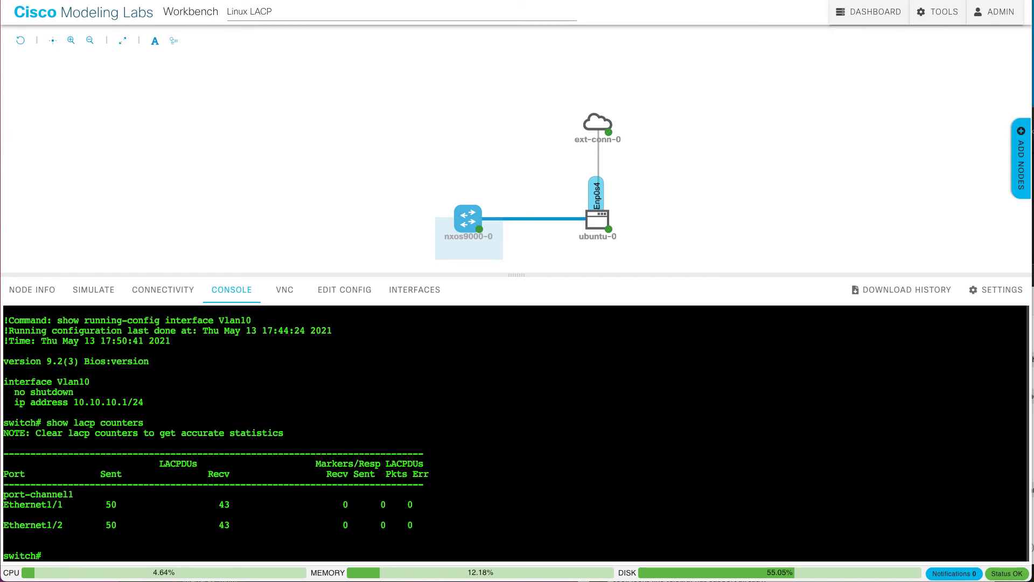
{"action": "type", "text": "show poe"}
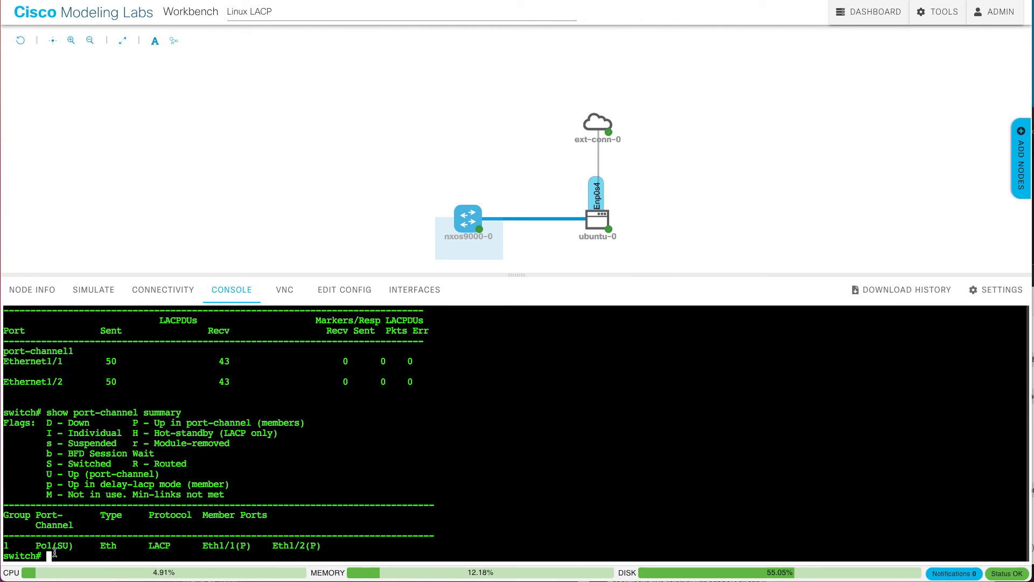
{"action": "mouse_move", "coordinate": [520, 270]}
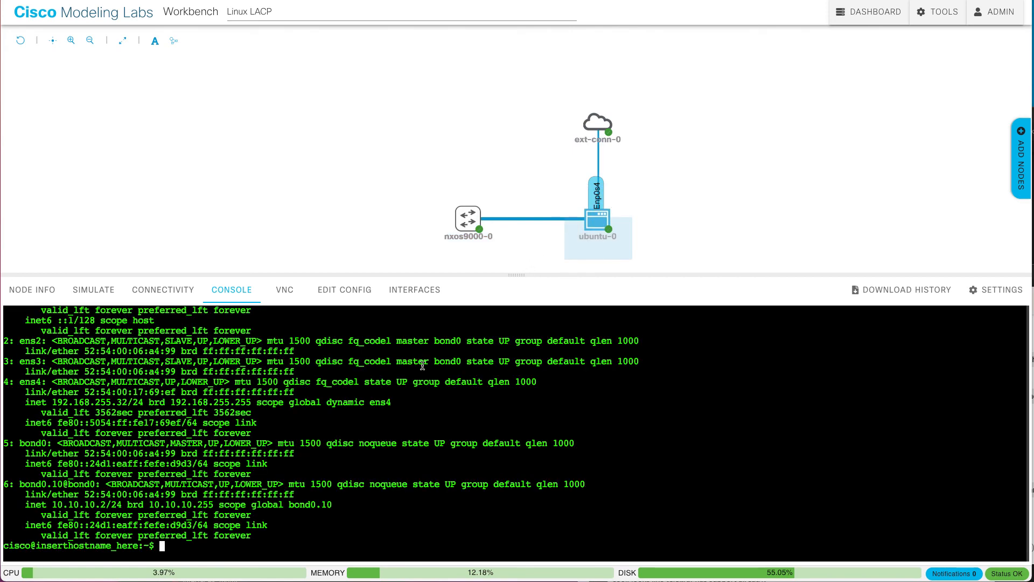
{"action": "type", "text": "ping 10.10.10"}
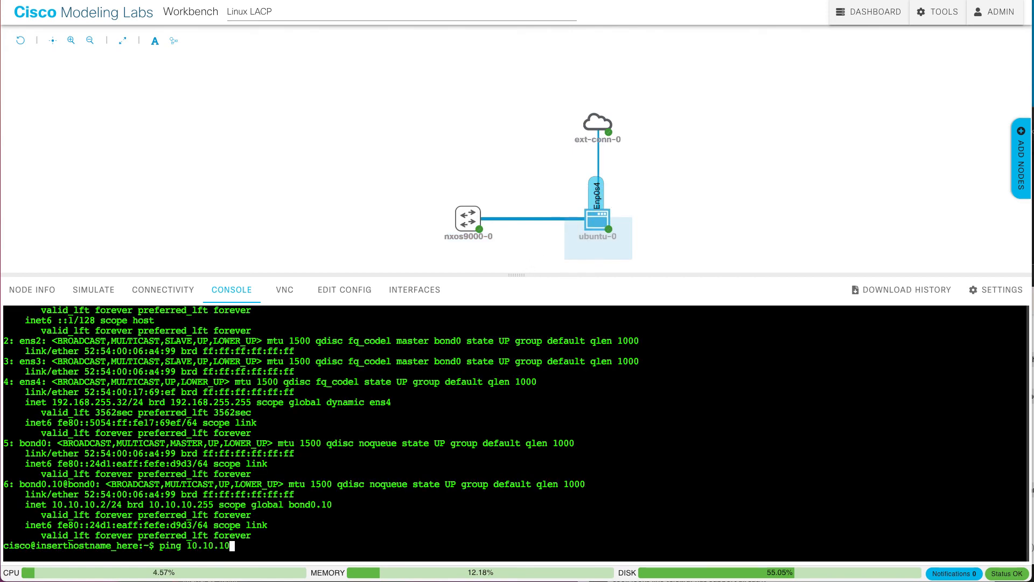